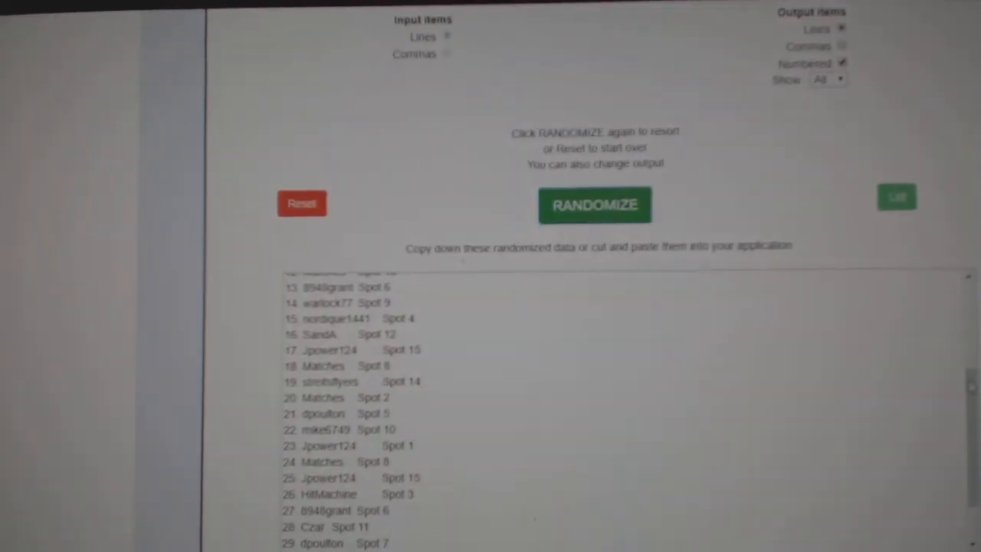
- Reshuffle the NHL team list so it starts Calgary, Chicago, Buffalo, and copy the output
{"action": "left_click", "coordinate": [594, 204]}
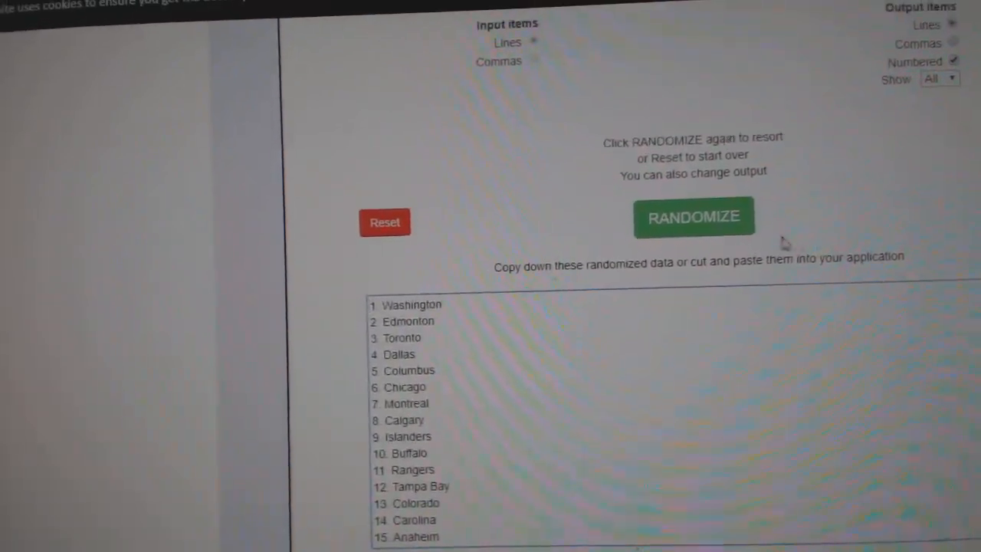
{"action": "left_click", "coordinate": [693, 217]}
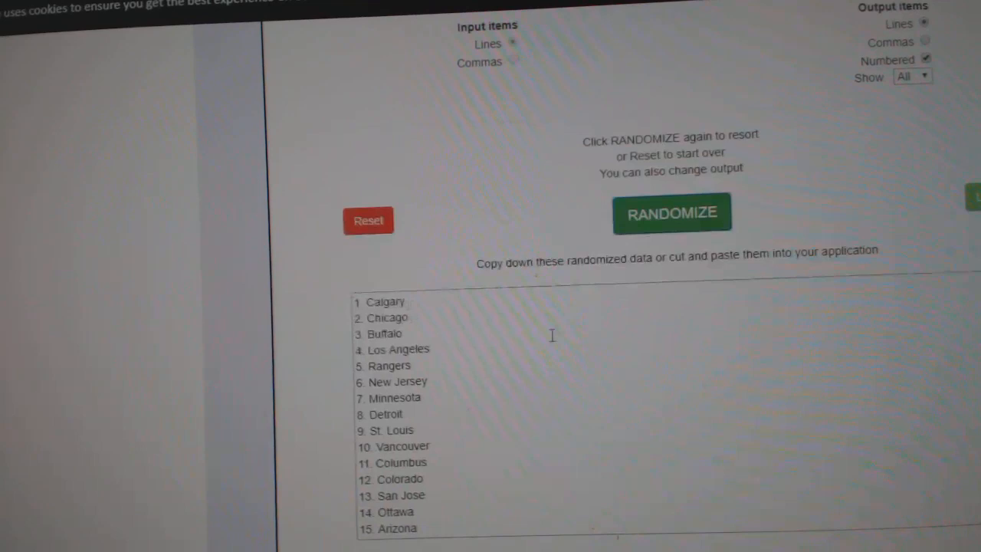
{"action": "right_click", "coordinate": [552, 337]}
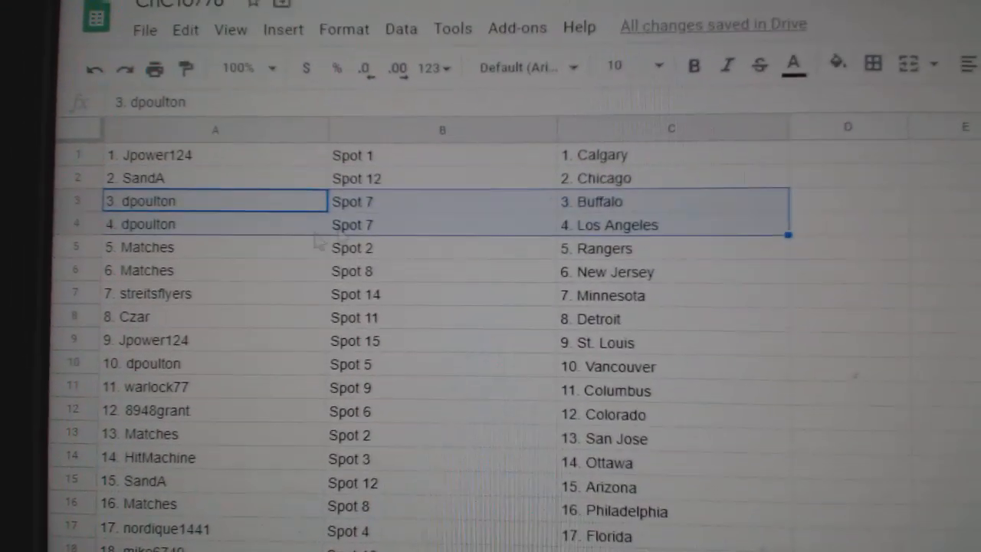
- Check participant-to-team pairings in column C at an early row, row 16 and row 26
{"action": "left_click", "coordinate": [215, 247]}
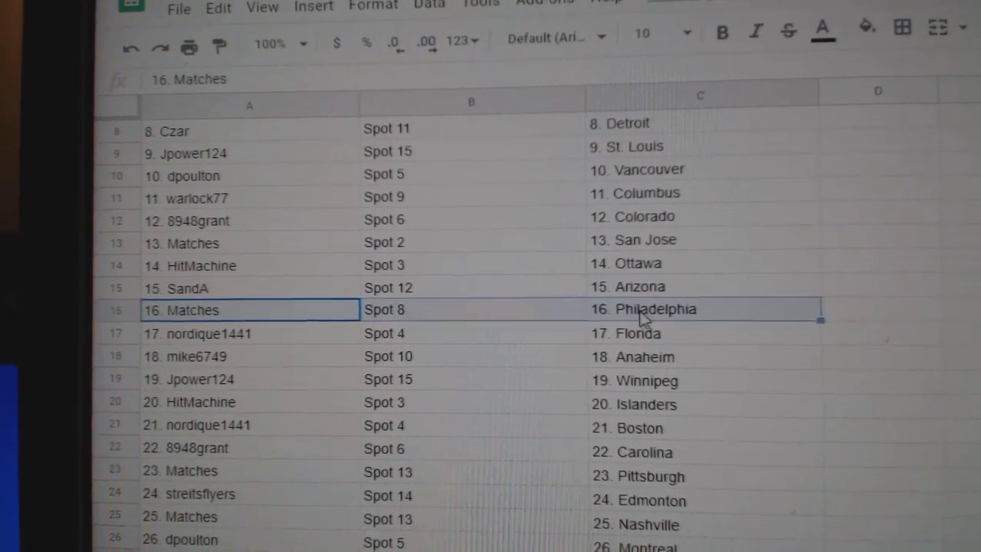
{"action": "left_click", "coordinate": [250, 333]}
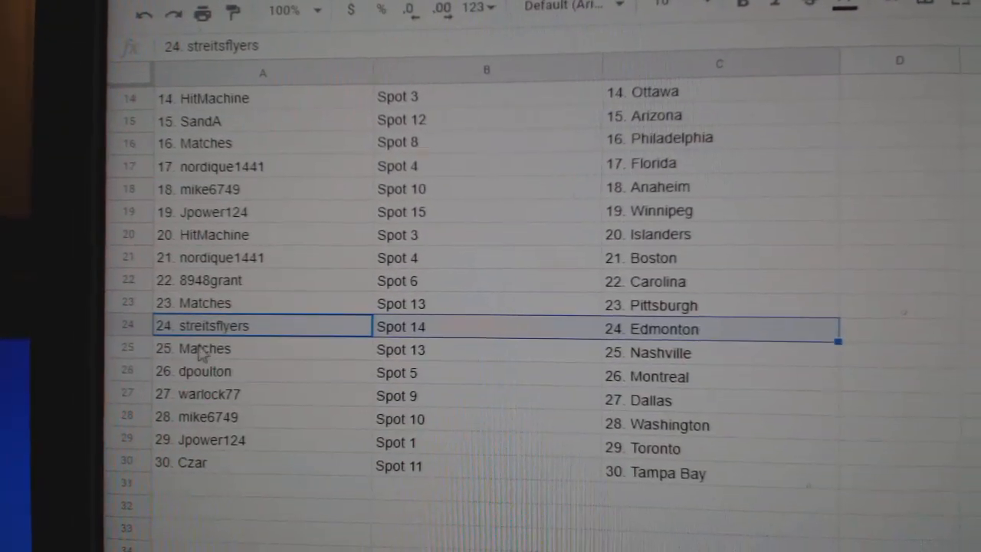
{"action": "left_click", "coordinate": [203, 371]}
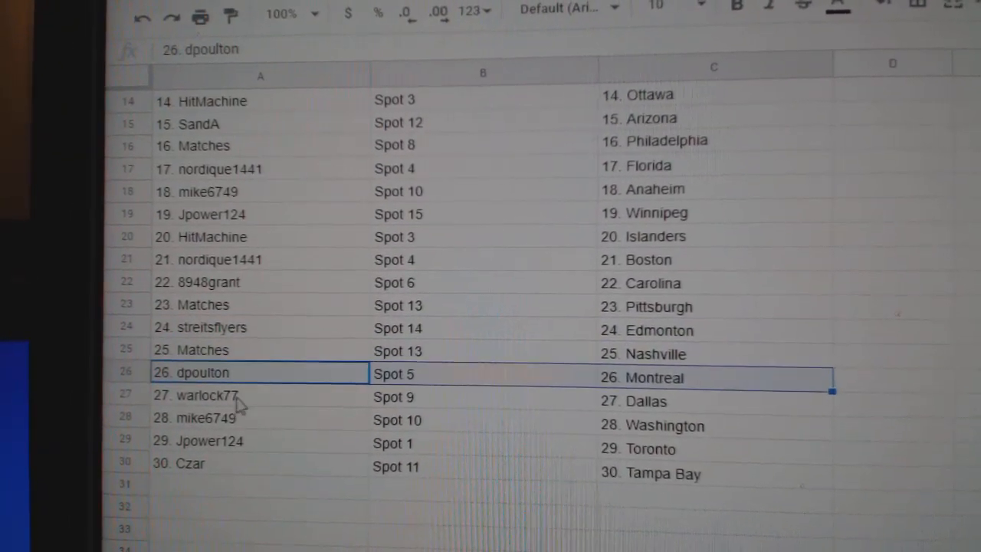